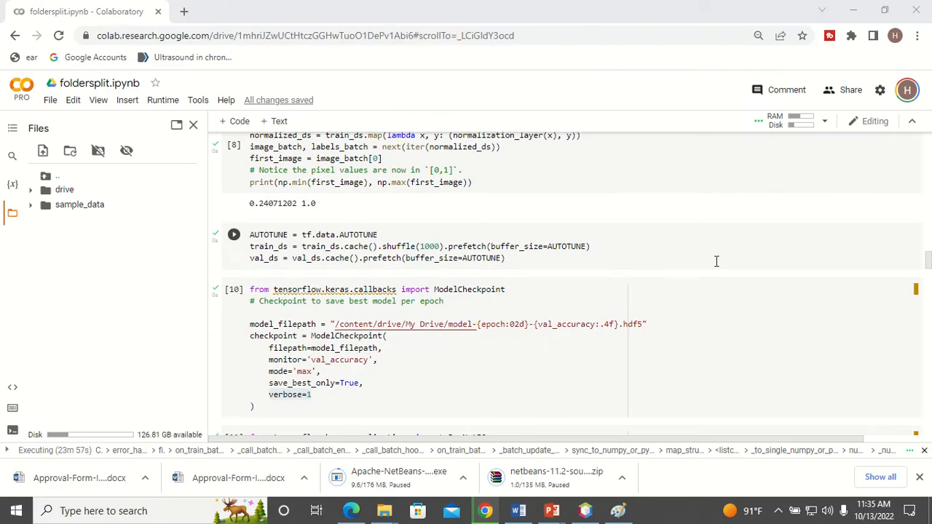
scroll("down", 3)
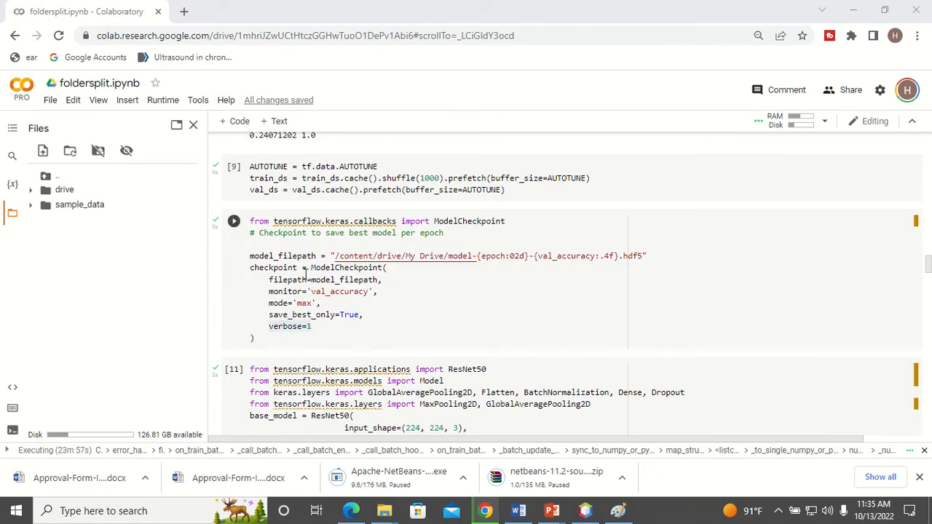
mouse_move(387, 272)
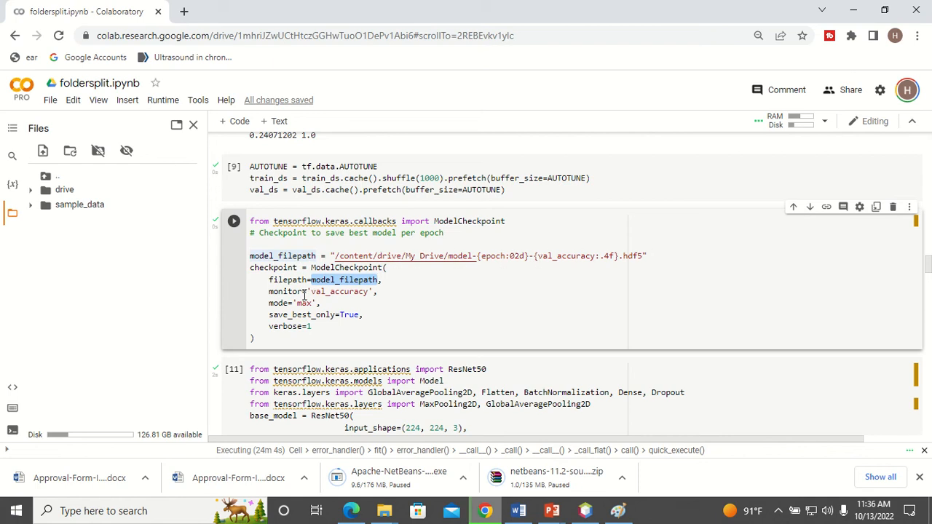
double_click(338, 291)
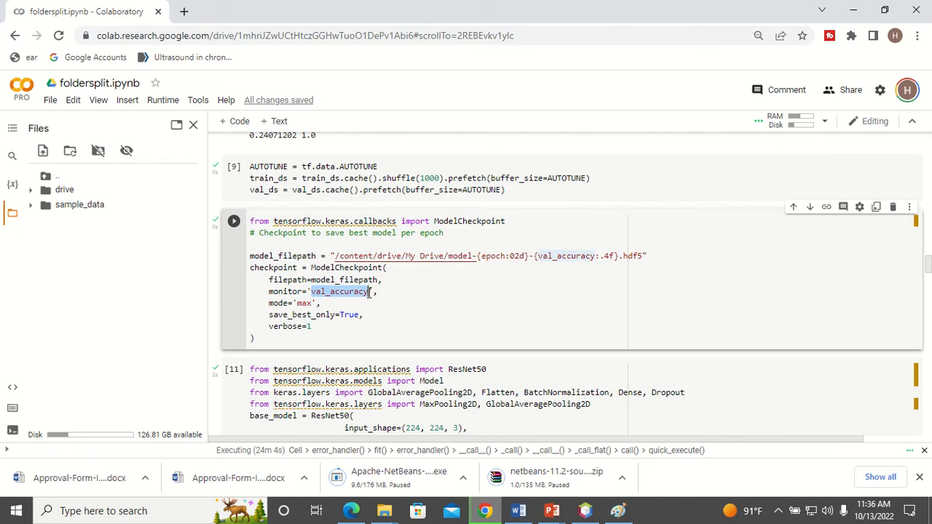
mouse_move(399, 309)
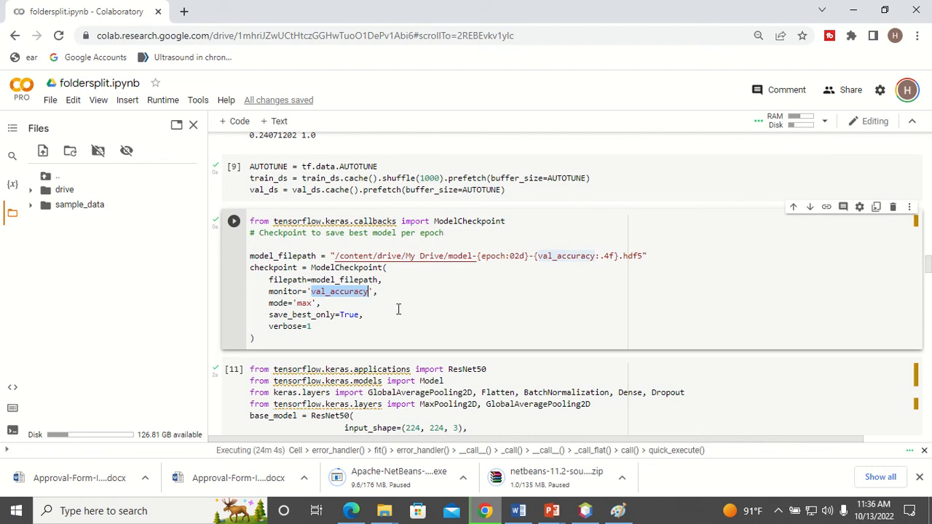
left_click(303, 303)
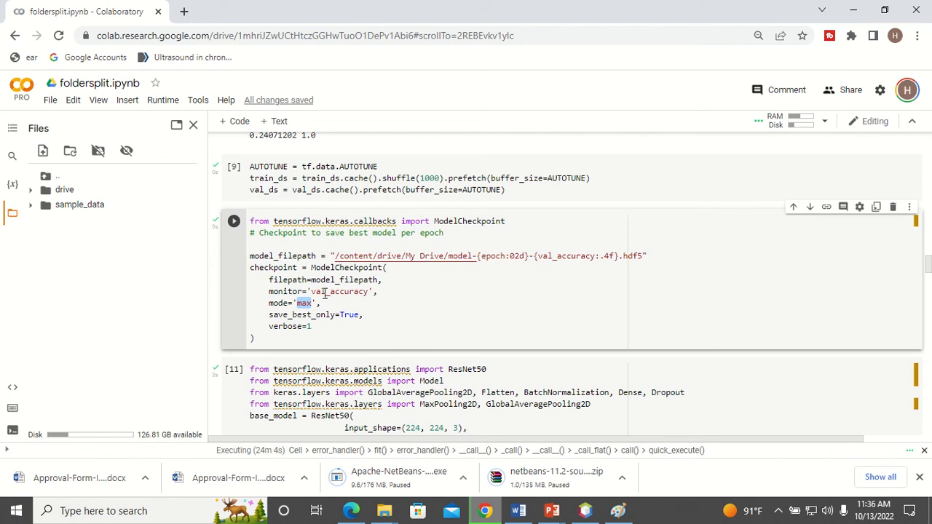
mouse_move(280, 317)
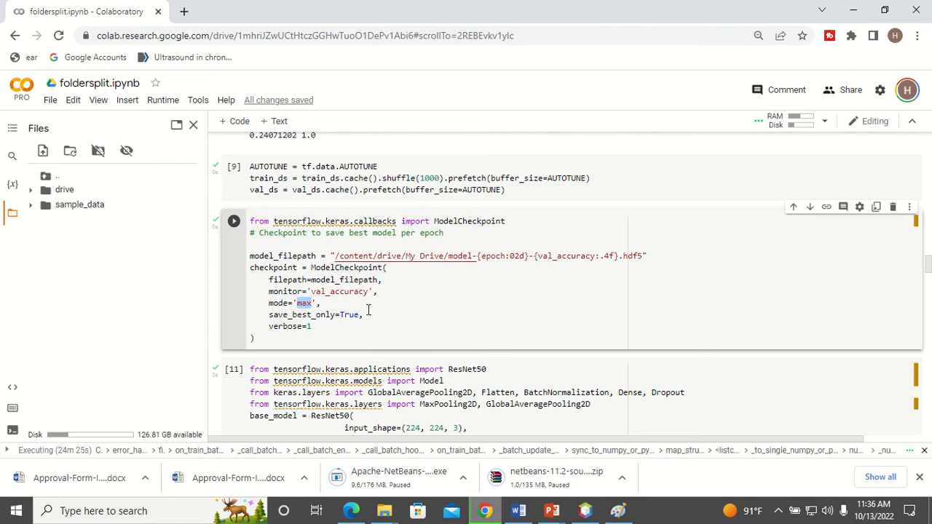
mouse_move(422, 275)
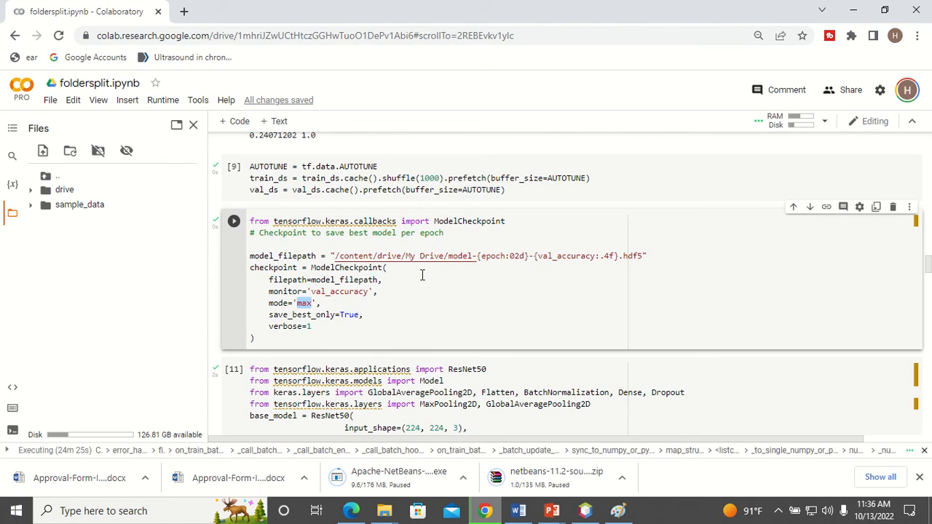
scroll("down", 3)
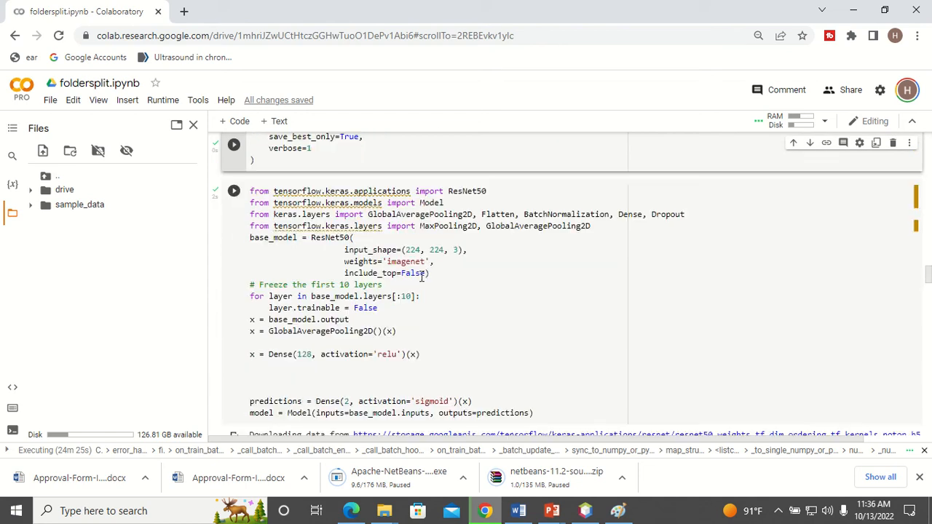
scroll("down", 3)
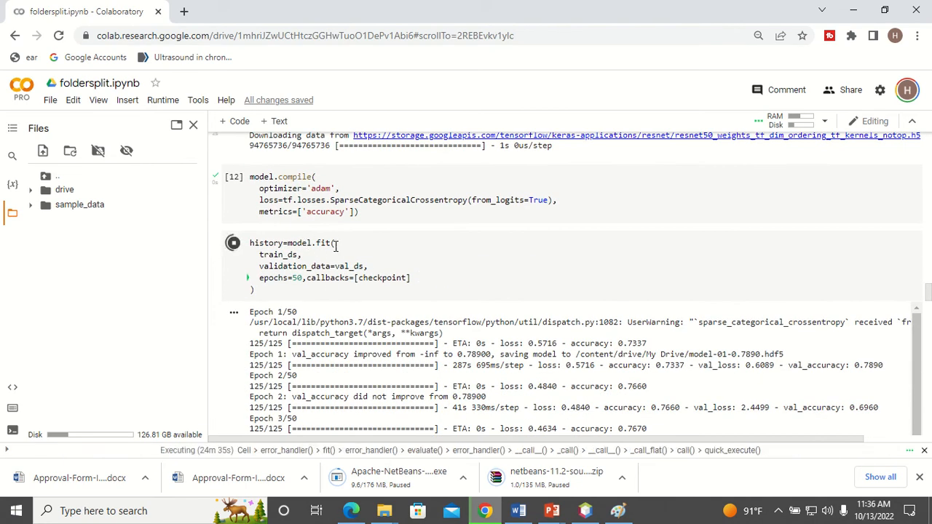
mouse_move(405, 277)
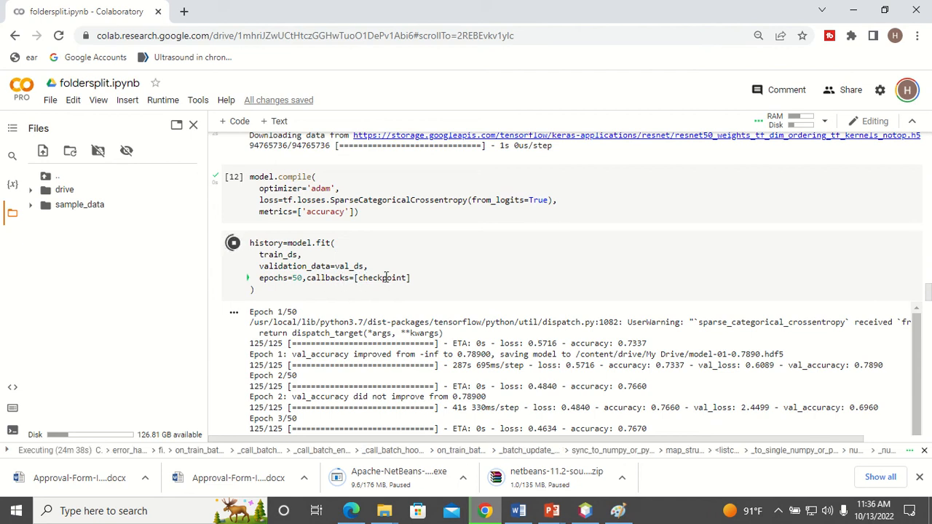
mouse_move(551, 318)
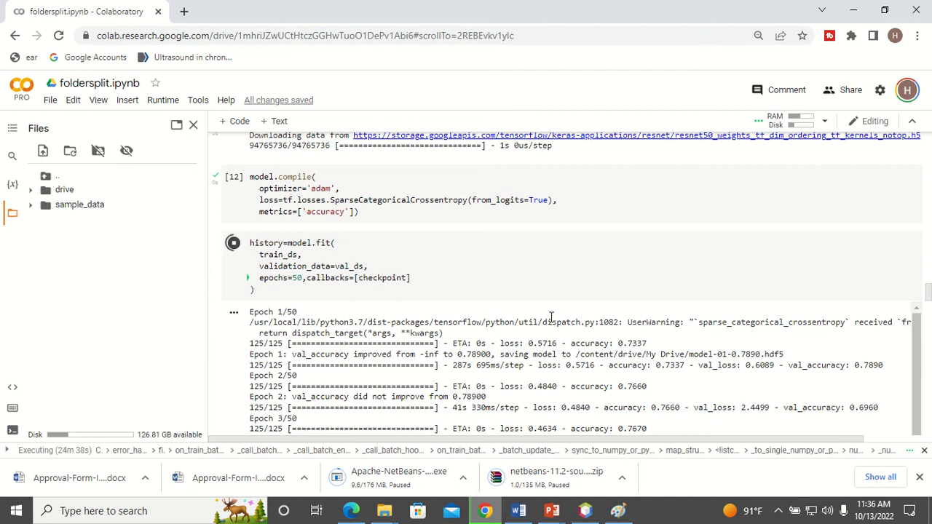
scroll("down", 3)
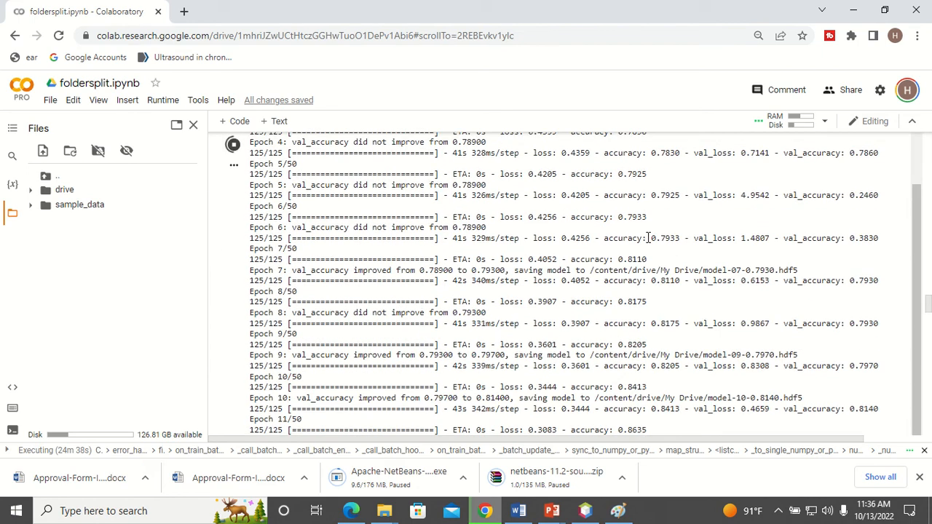
scroll("up", 3)
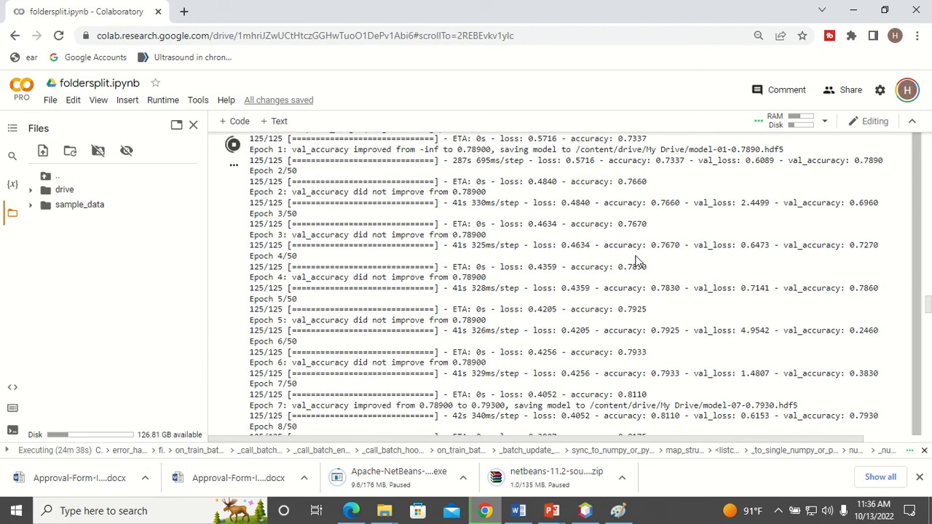
mouse_move(687, 160)
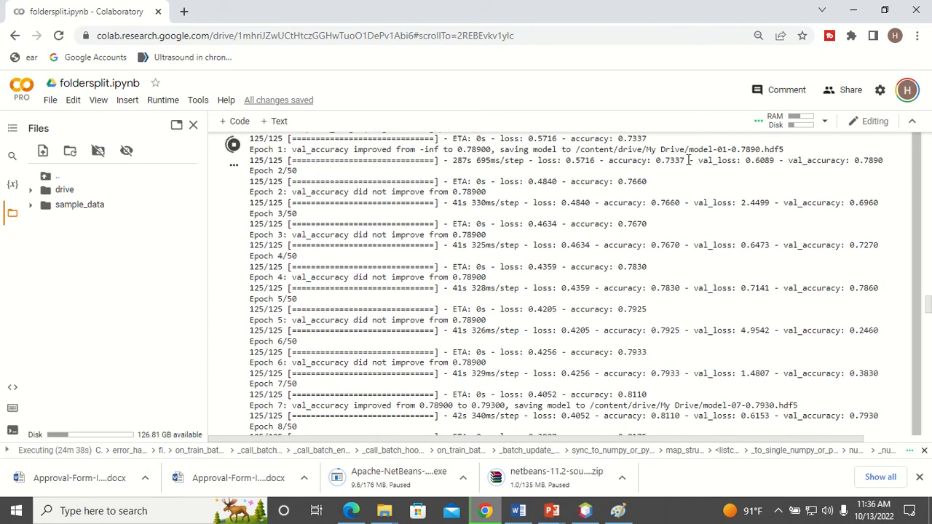
mouse_move(717, 160)
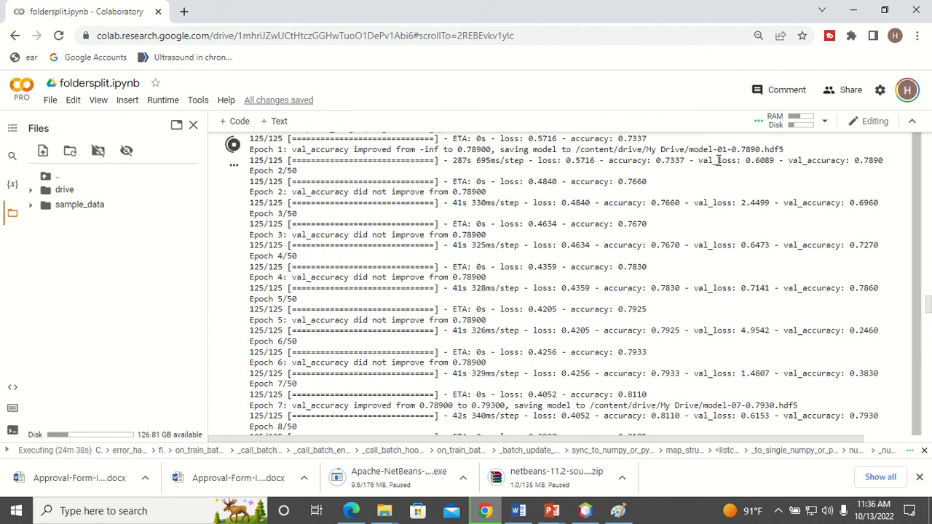
scroll("up", 3)
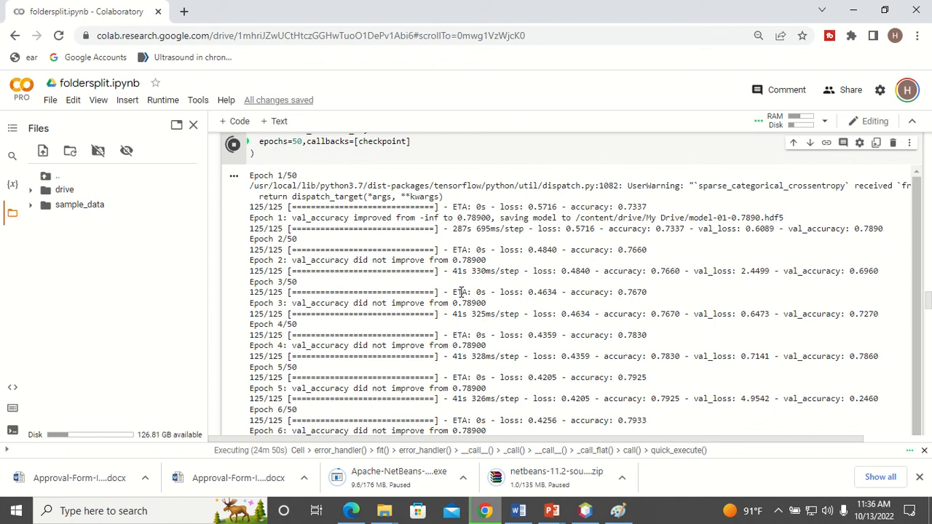
left_click_drag(250, 206, 488, 259)
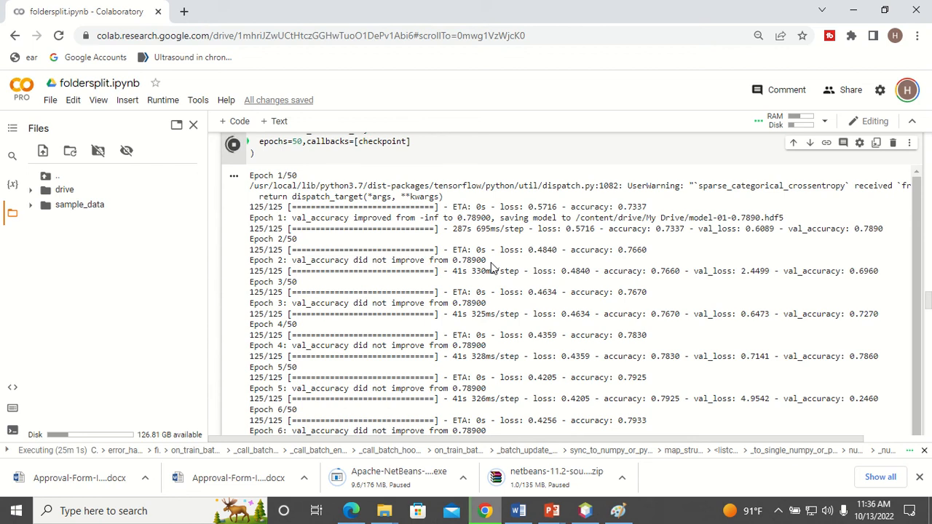
scroll("down", 3)
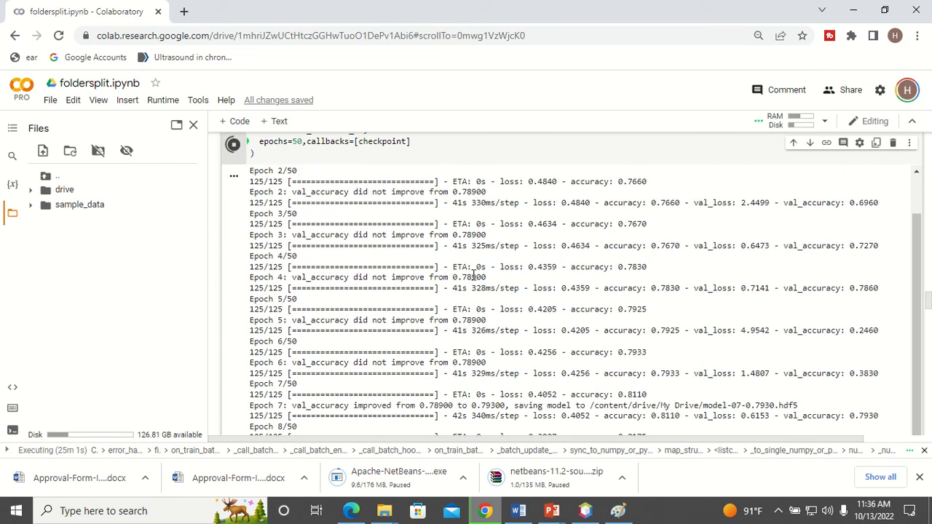
scroll("down", 3)
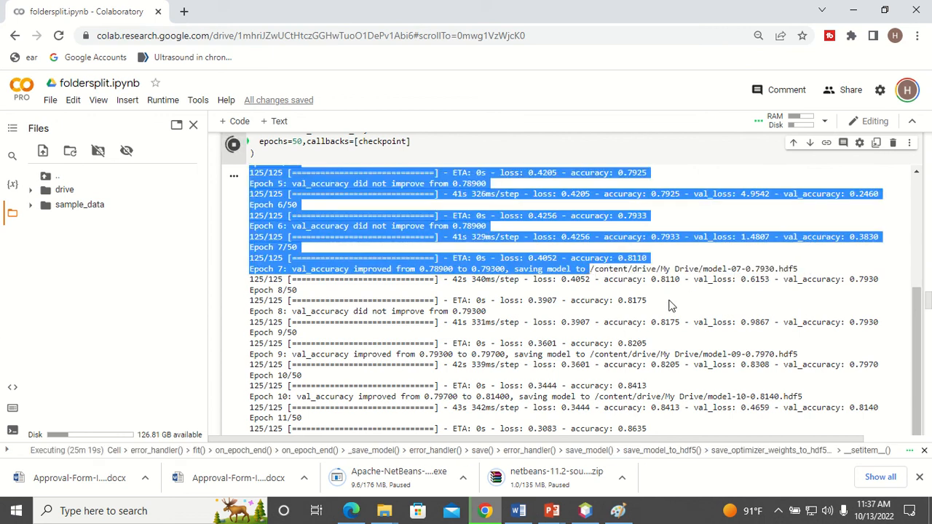
scroll("down", 3)
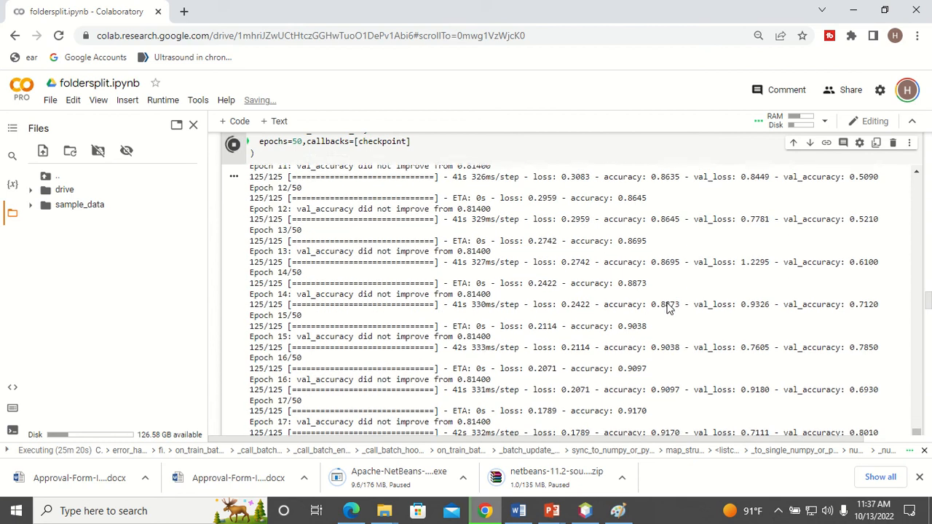
scroll("down", 3)
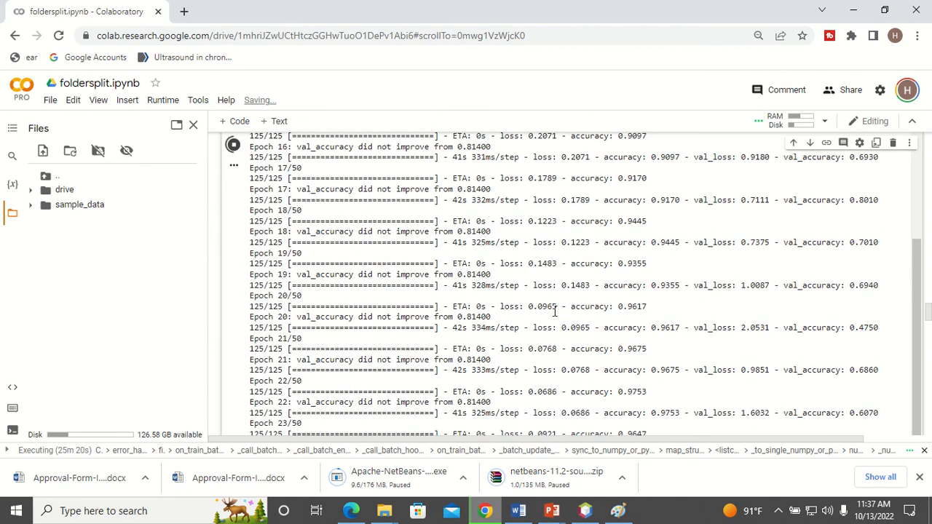